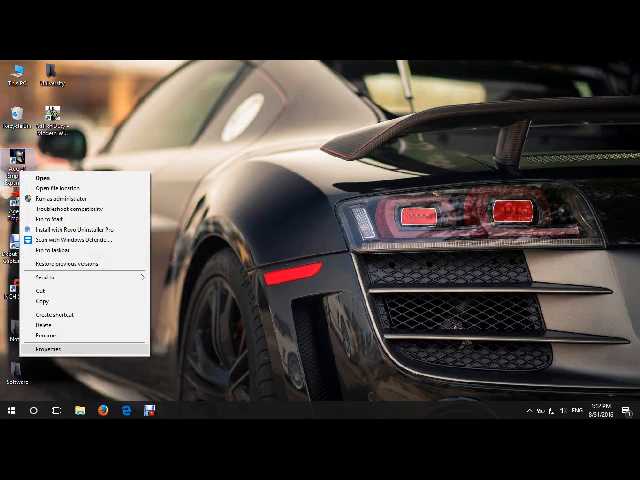
Bring up the Properties dialog for the program shortcut on the desktop.
left_click(376, 410)
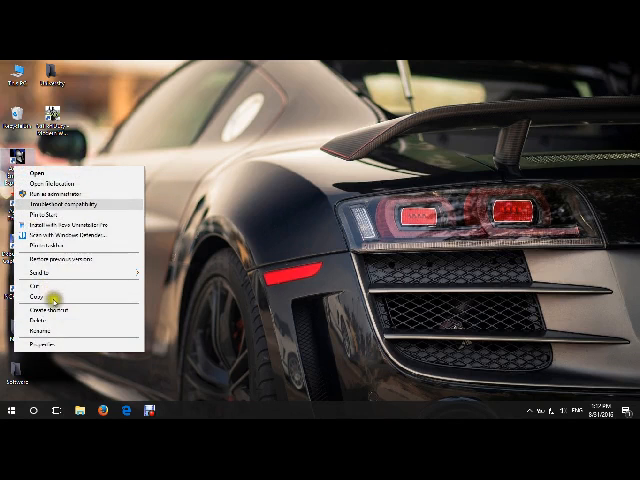
left_click(40, 344)
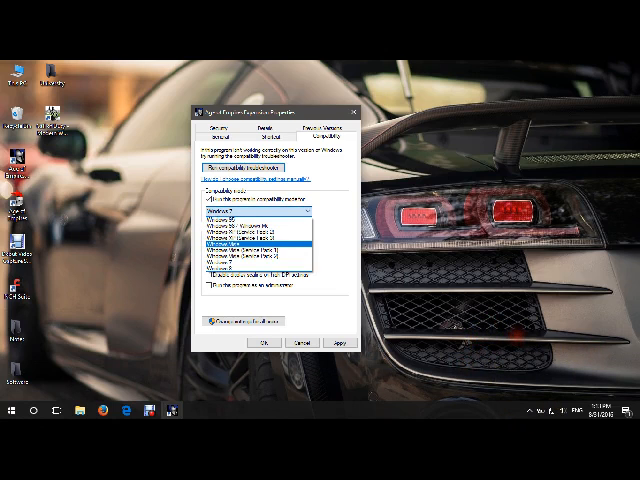
Enable compatibility mode on the Compatibility tab with Windows 7 as the target version.
left_click(258, 238)
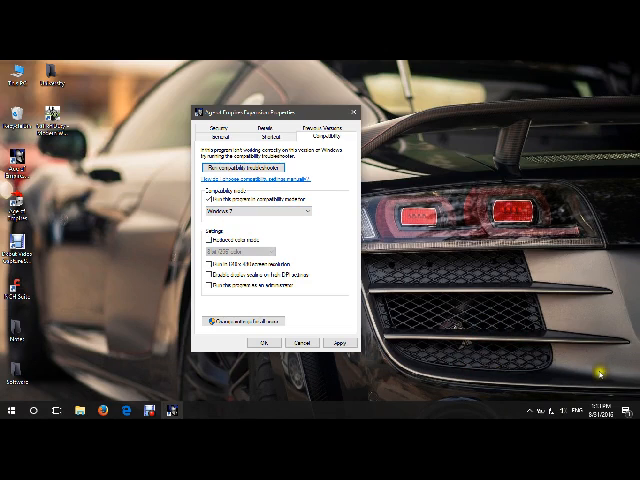